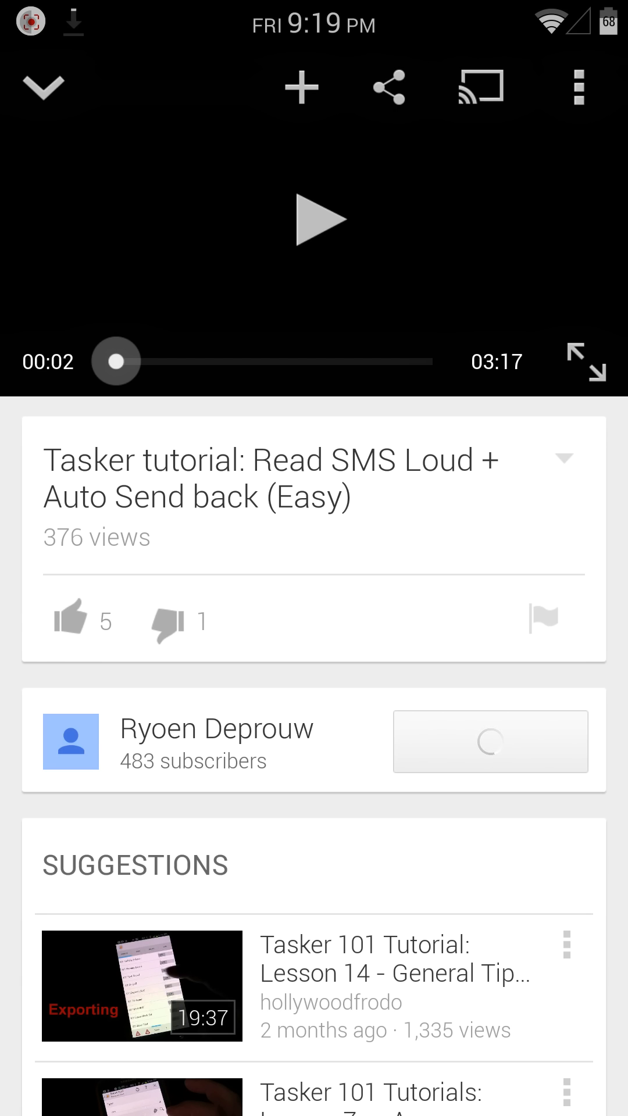
# Leave the Tasker tutorial video and bring up the recent apps switcher.
pyautogui.click(503, 363)
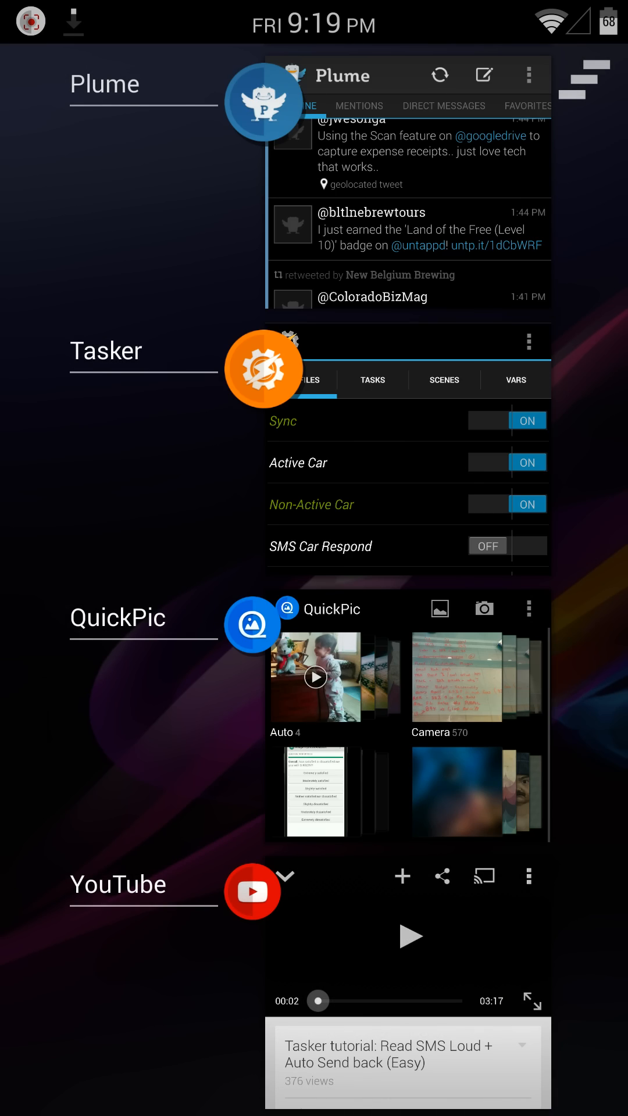
# Switch to Tasker from the recent apps to see profiles like Active Car and SMS Car Respond.
pyautogui.click(262, 374)
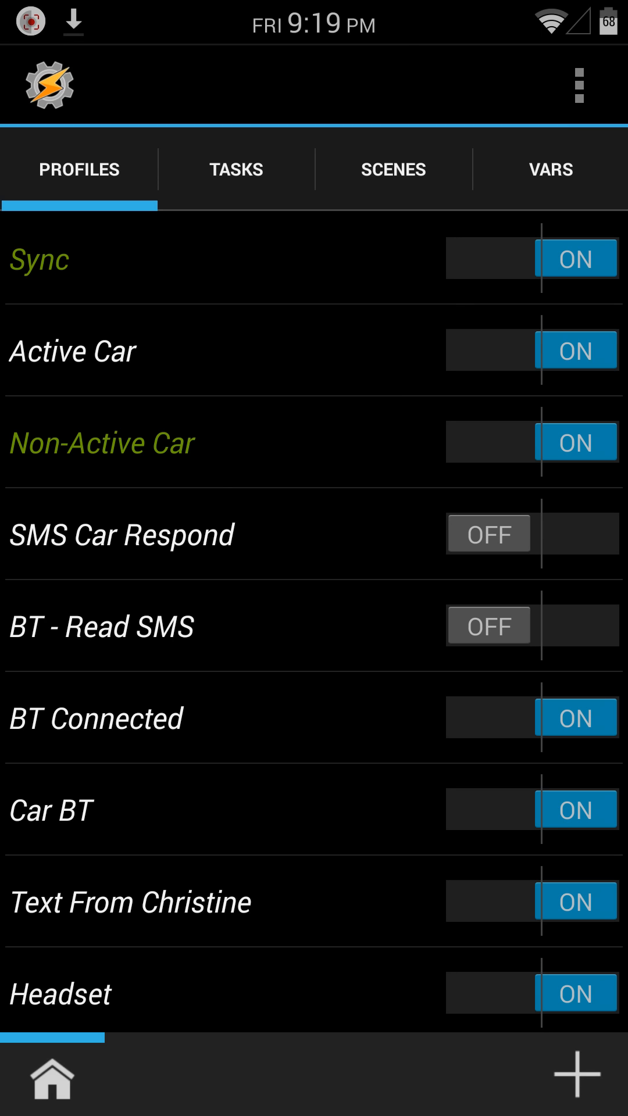
pyautogui.click(73, 351)
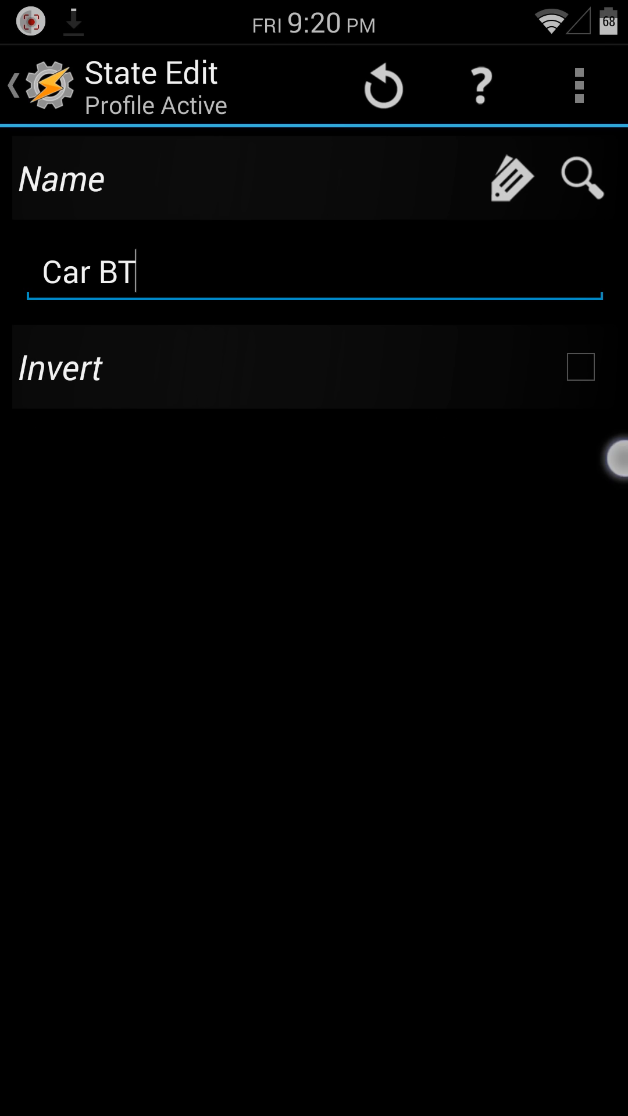
pyautogui.click(14, 84)
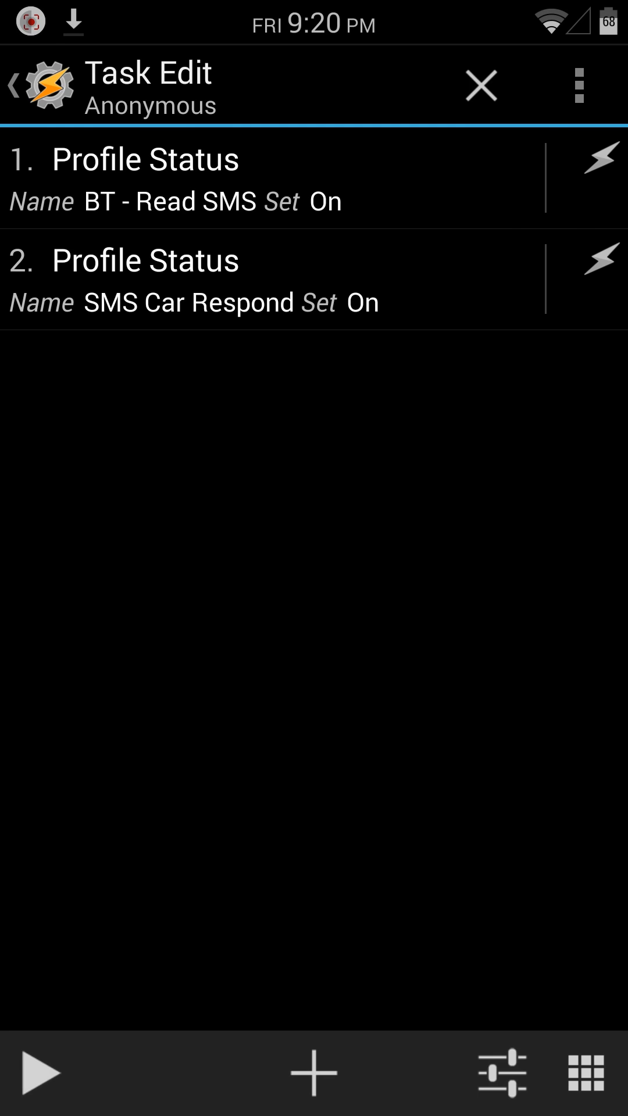
pyautogui.click(480, 85)
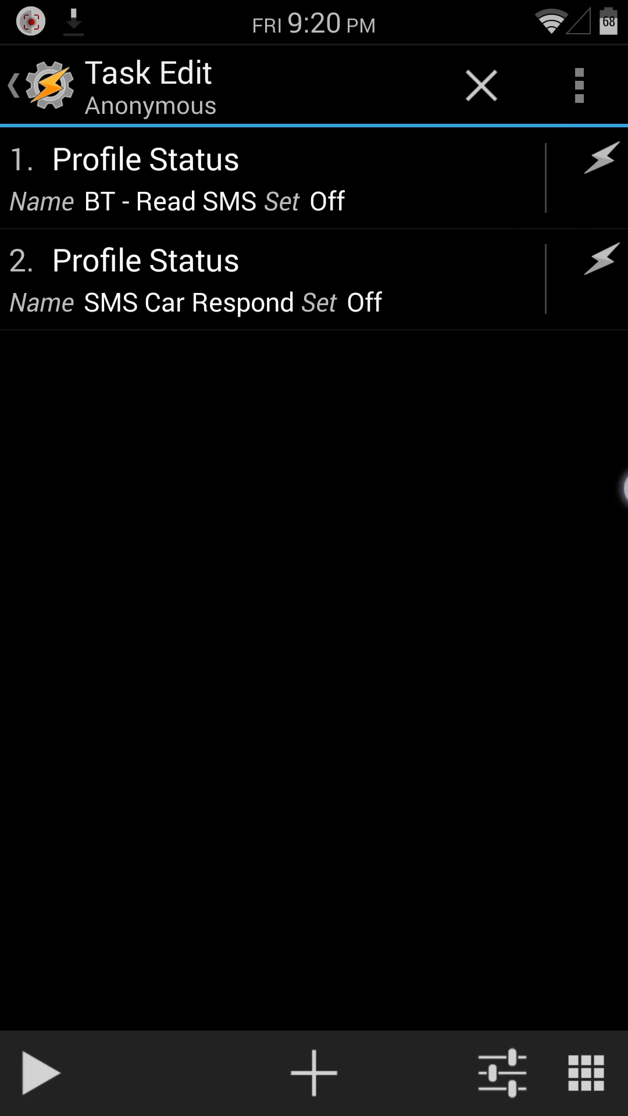
pyautogui.click(480, 85)
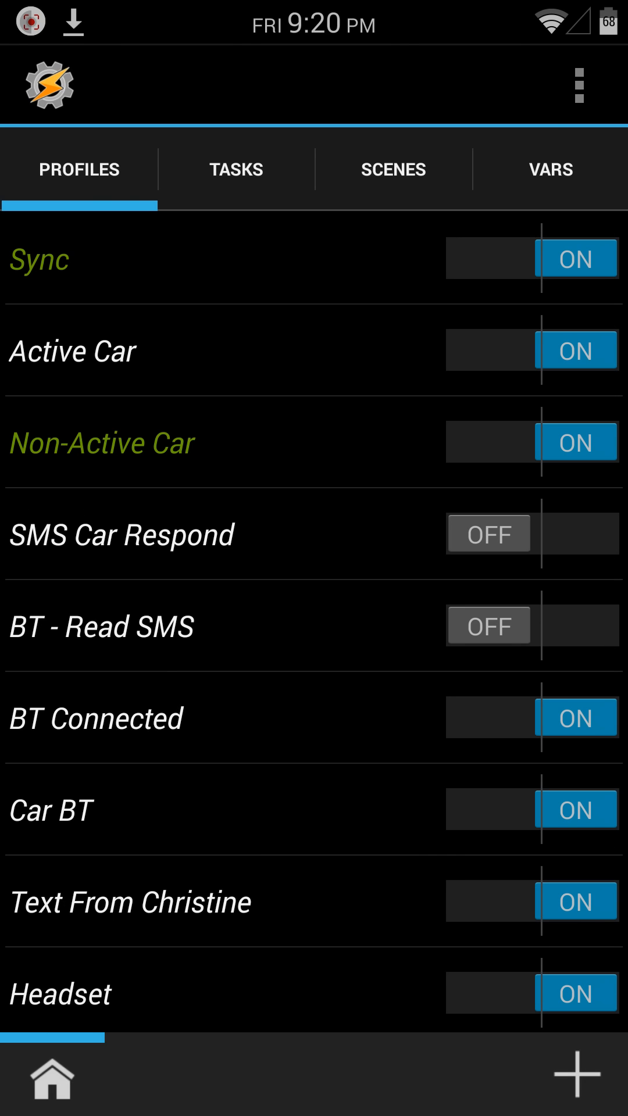
# Inspect SMS Car Respond's Received Text trigger and its Send SMS automated driving reply to %SMSRF.
pyautogui.click(157, 557)
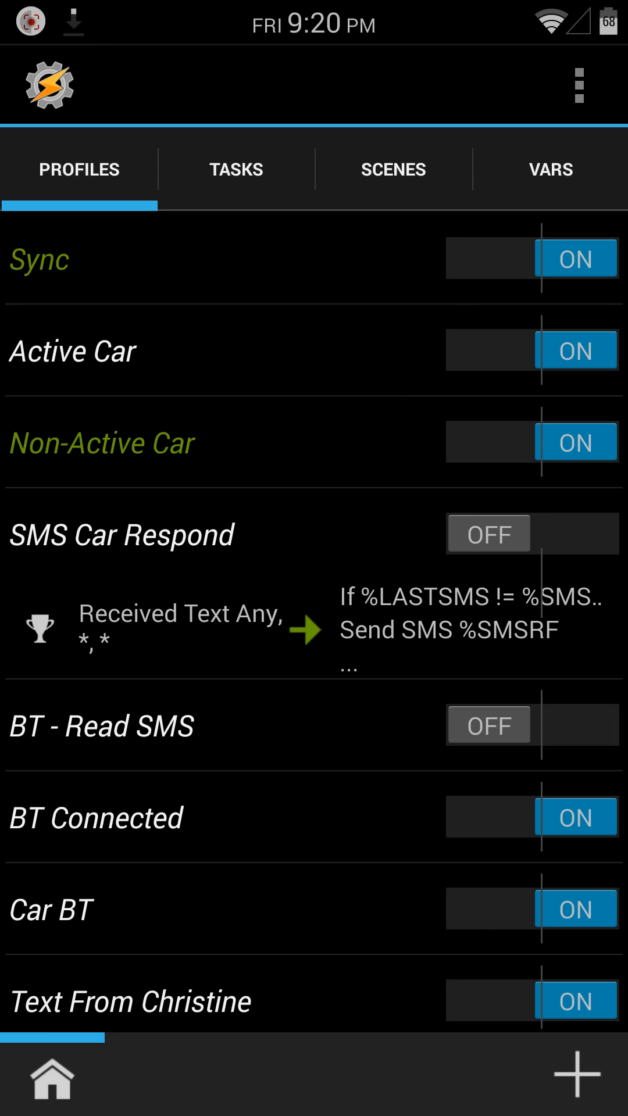
pyautogui.click(181, 627)
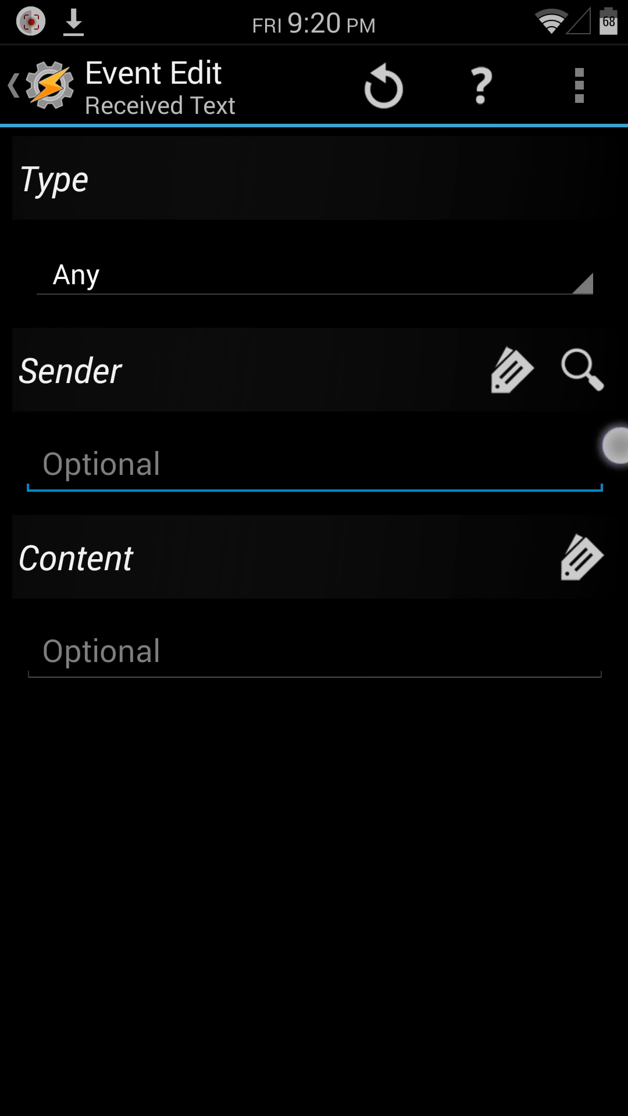
pyautogui.click(16, 84)
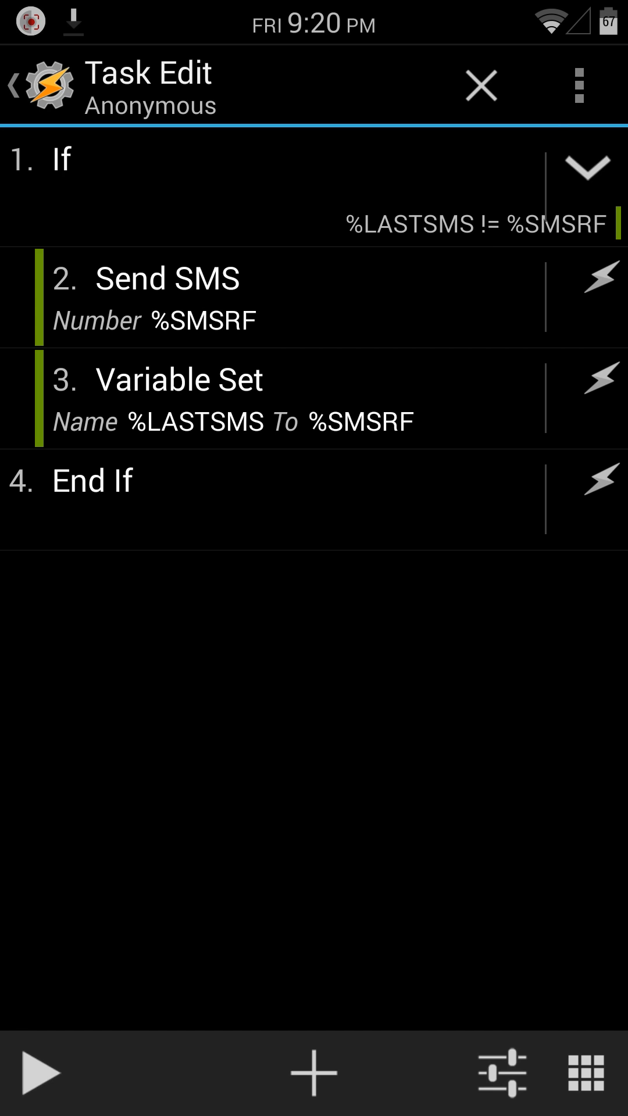
pyautogui.click(61, 158)
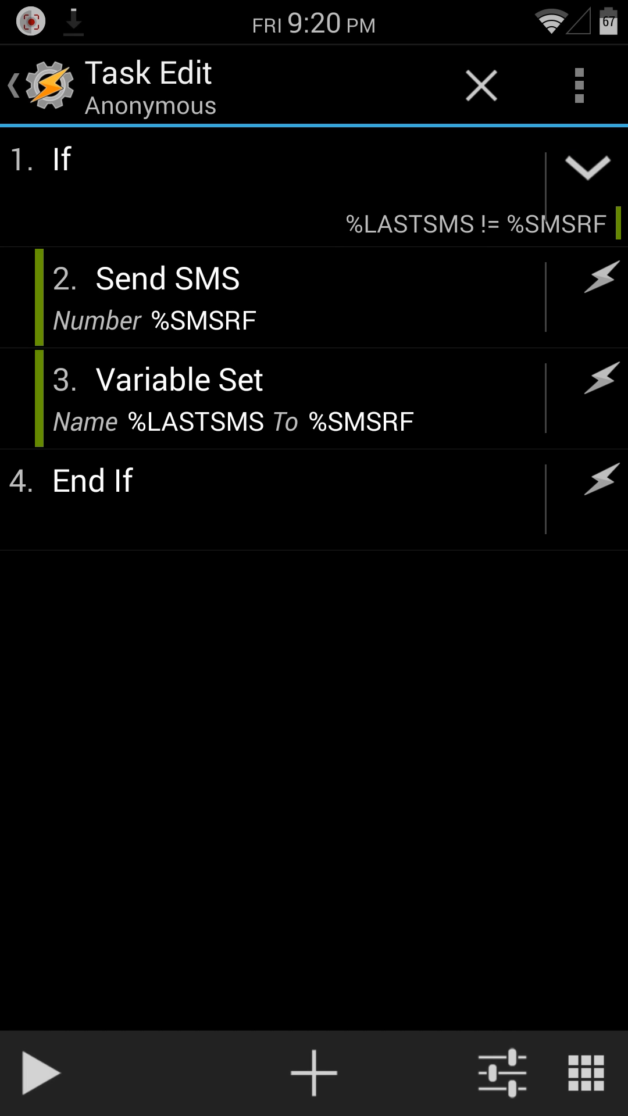
pyautogui.click(167, 280)
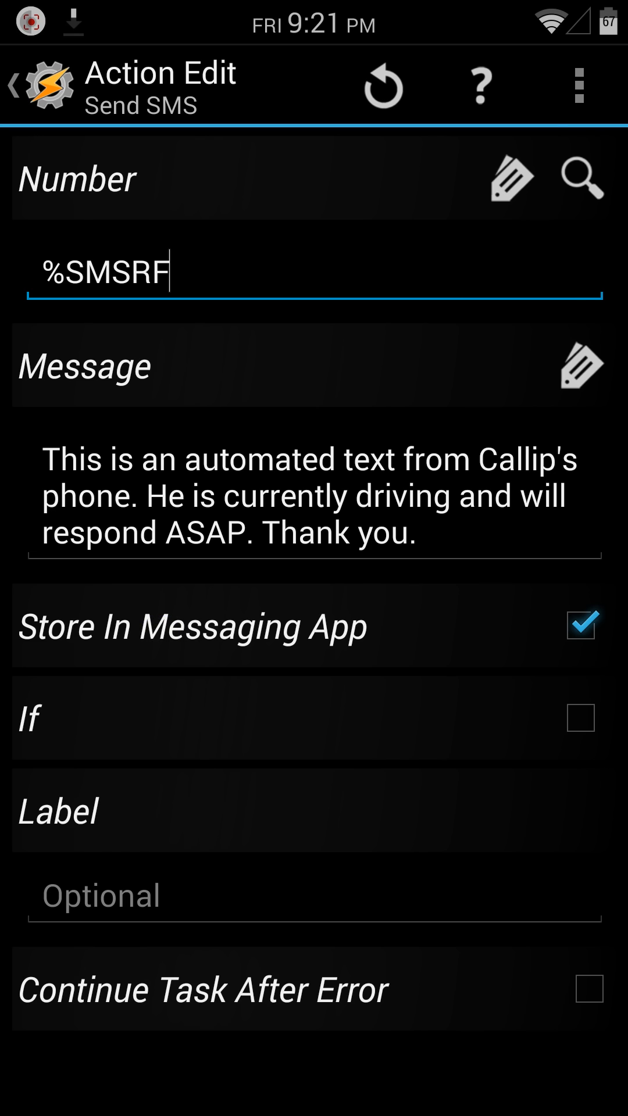
# Review the auto-reply's Variable Set step storing %SMSRF in %LASTSMS, then return to profiles.
pyautogui.click(13, 85)
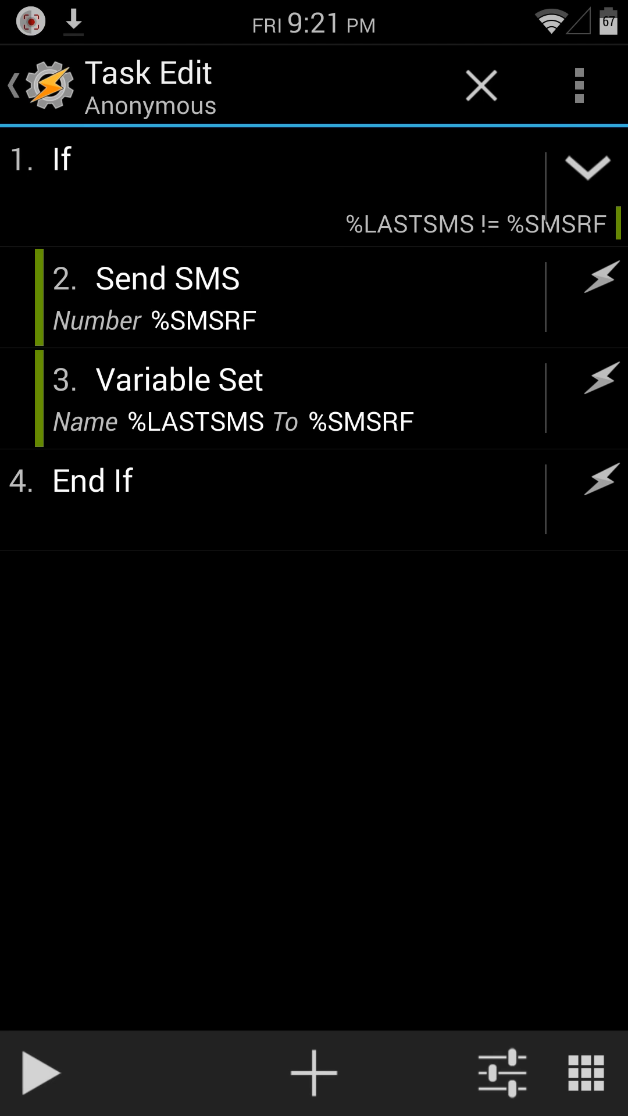
pyautogui.click(174, 397)
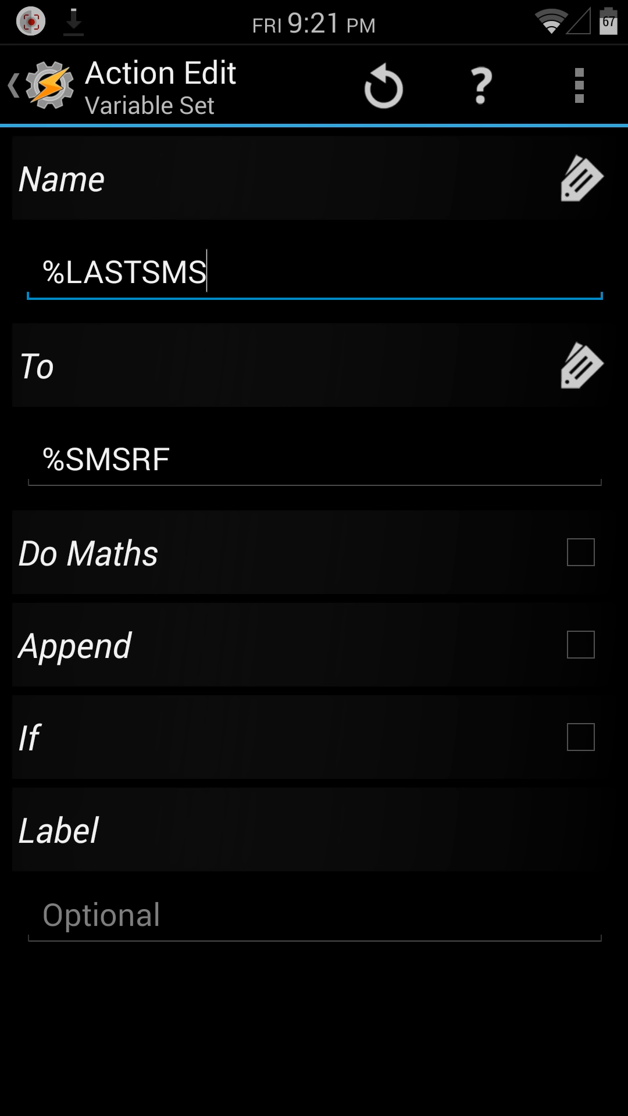
pyautogui.click(580, 370)
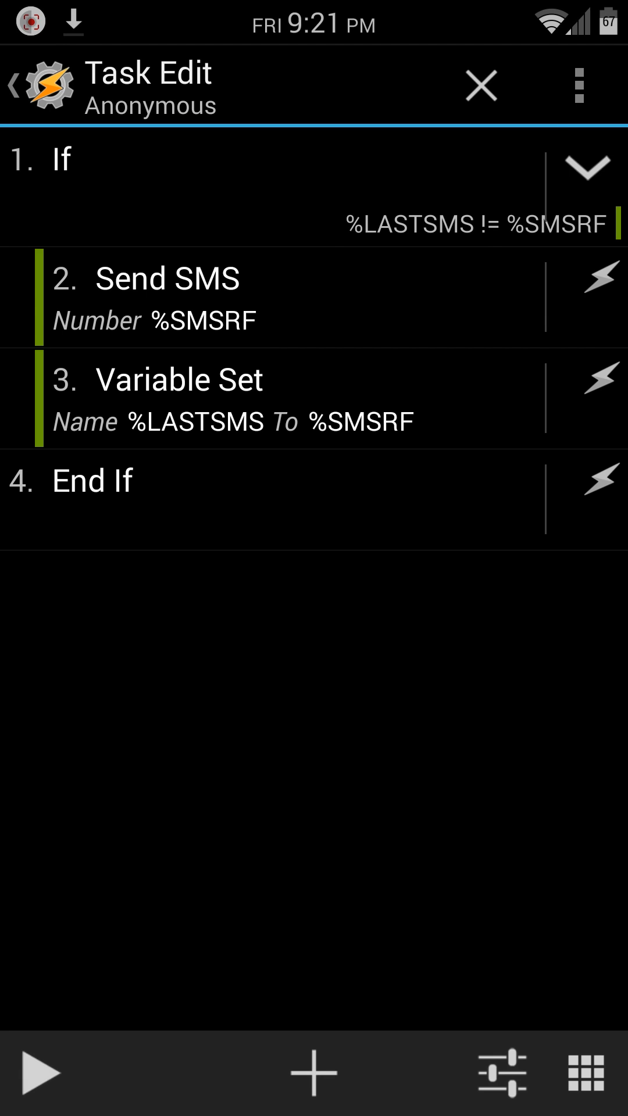
pyautogui.click(166, 279)
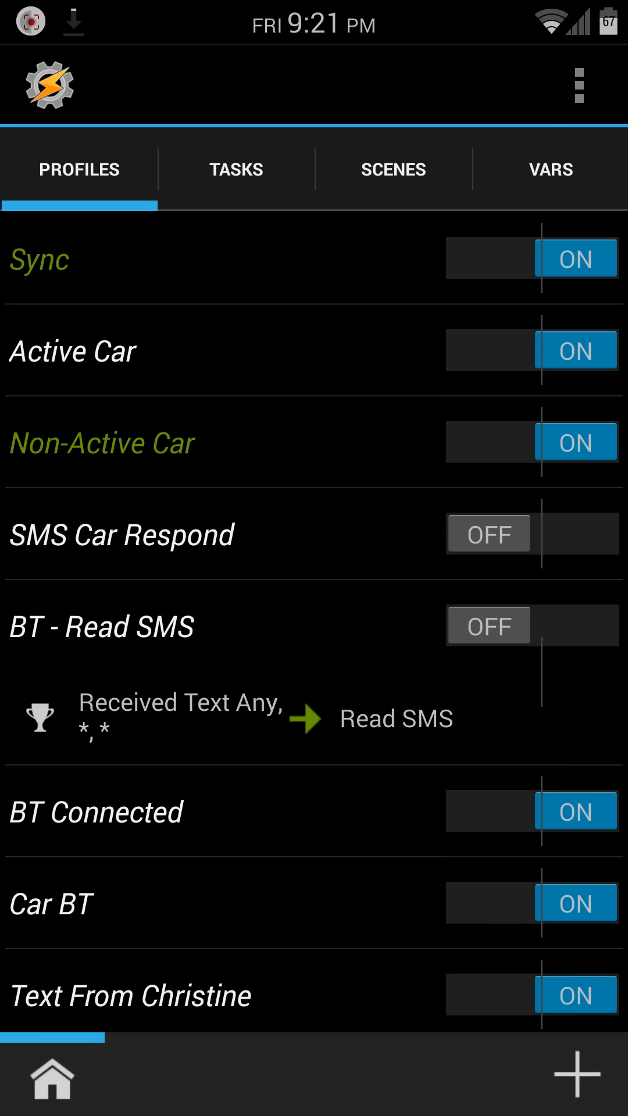
# Inspect BT - Read SMS's Received Text trigger and the Read SMS task's Say step.
pyautogui.click(180, 717)
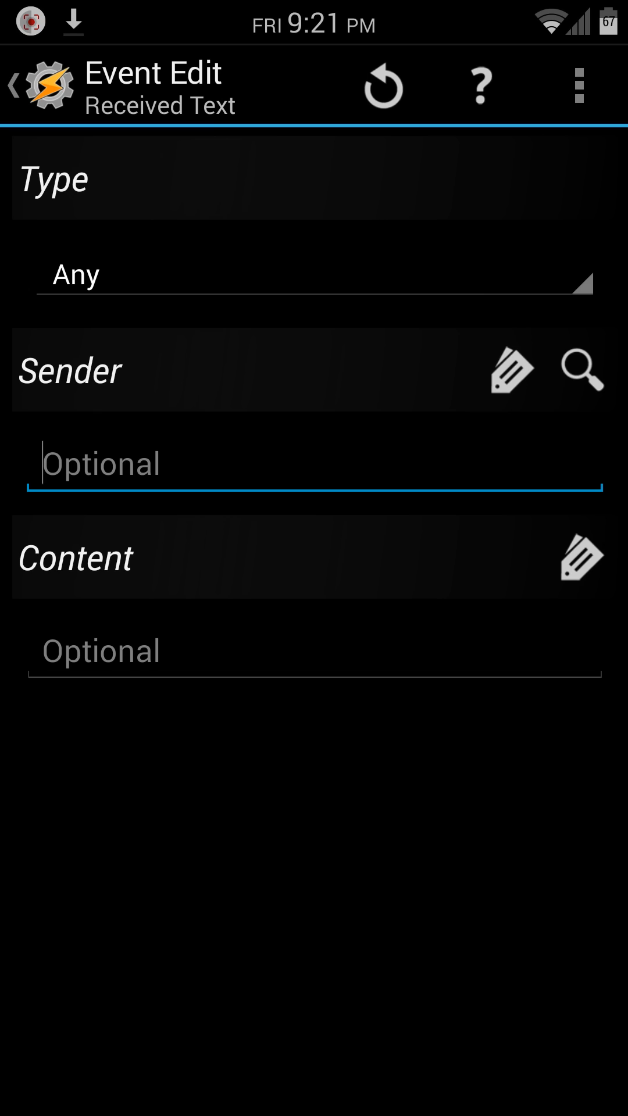
pyautogui.click(14, 85)
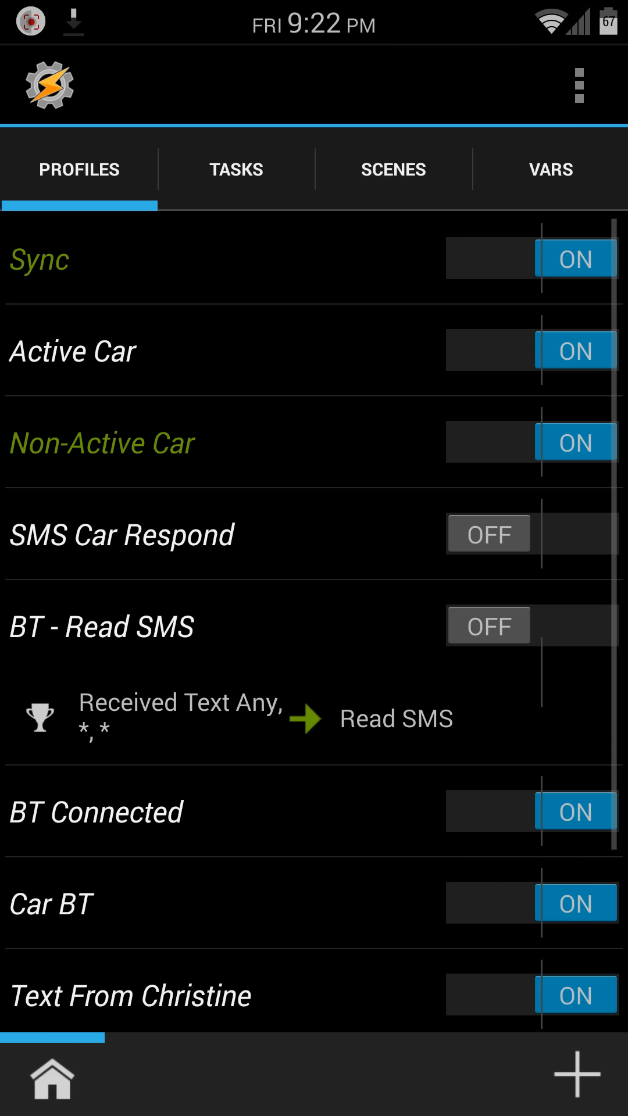
pyautogui.click(395, 718)
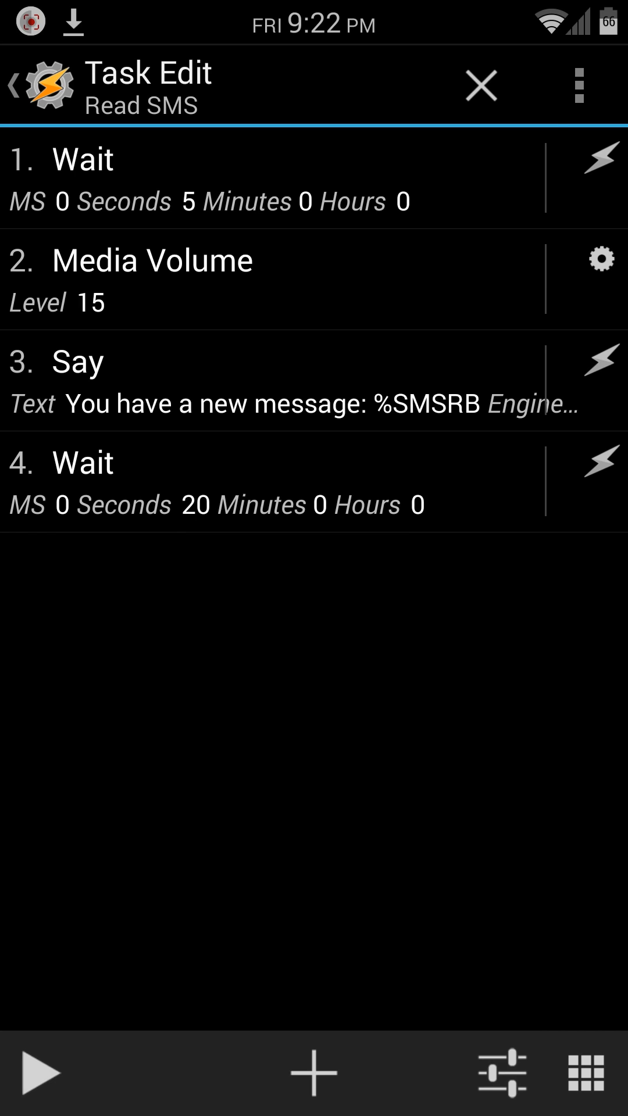
pyautogui.click(76, 361)
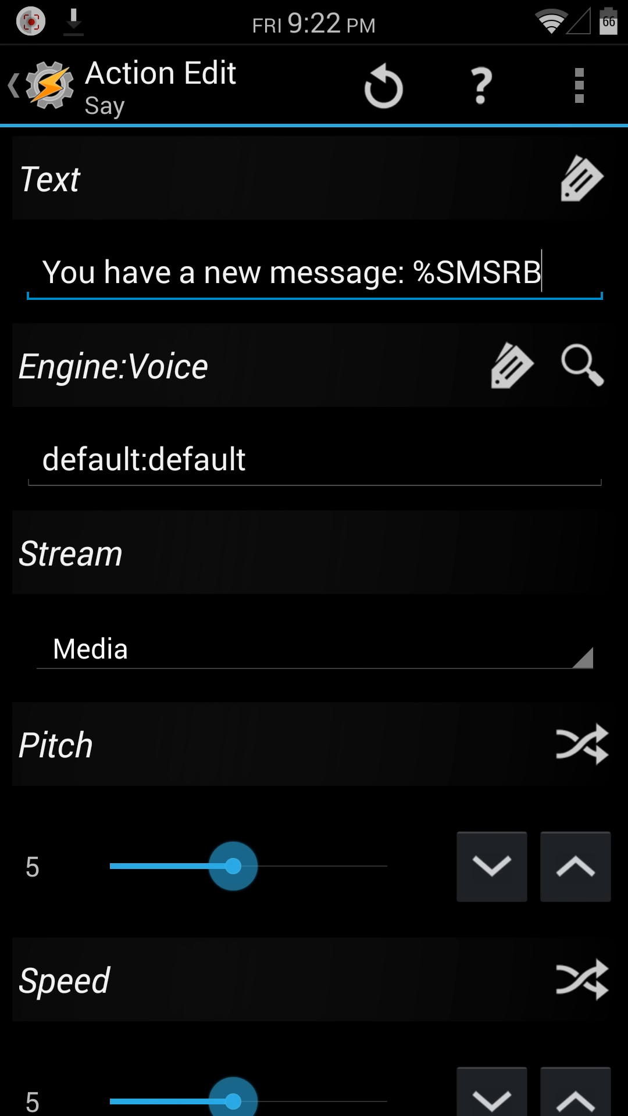
pyautogui.click(13, 85)
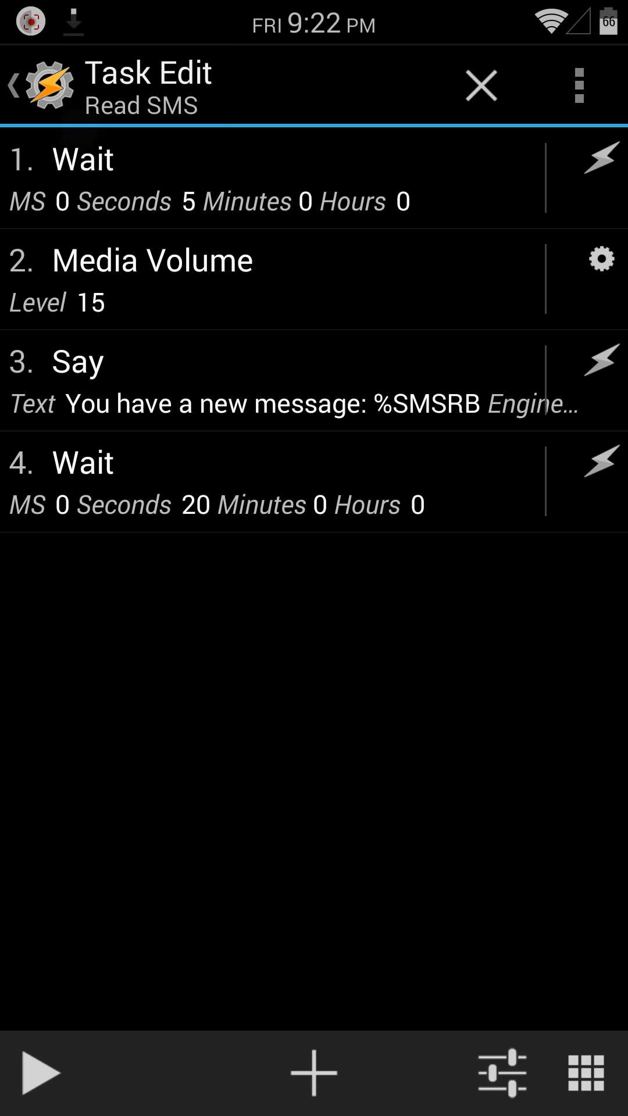